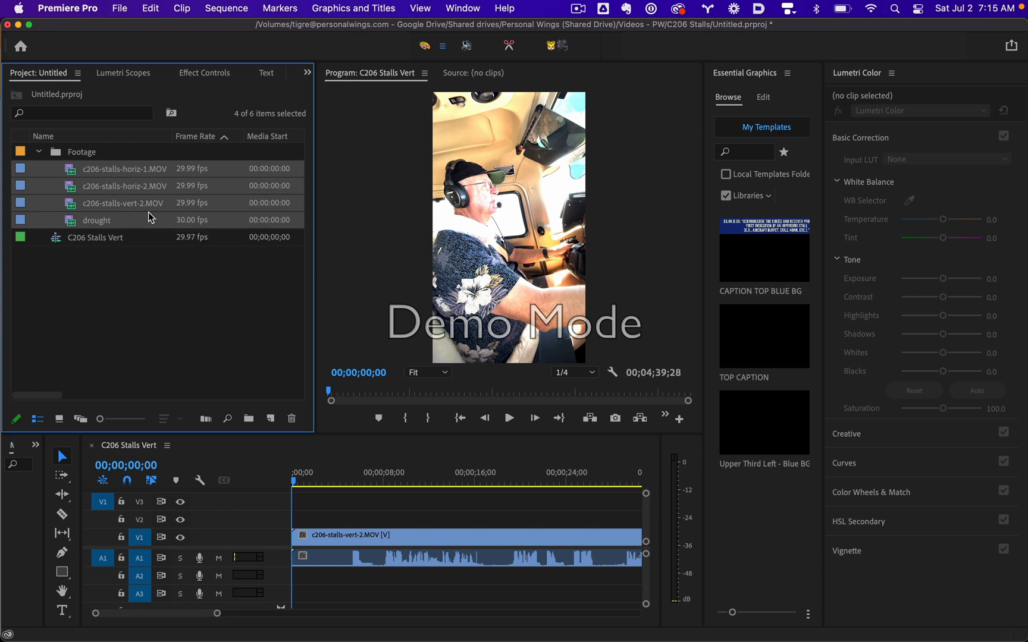
pyautogui.moveTo(161, 202)
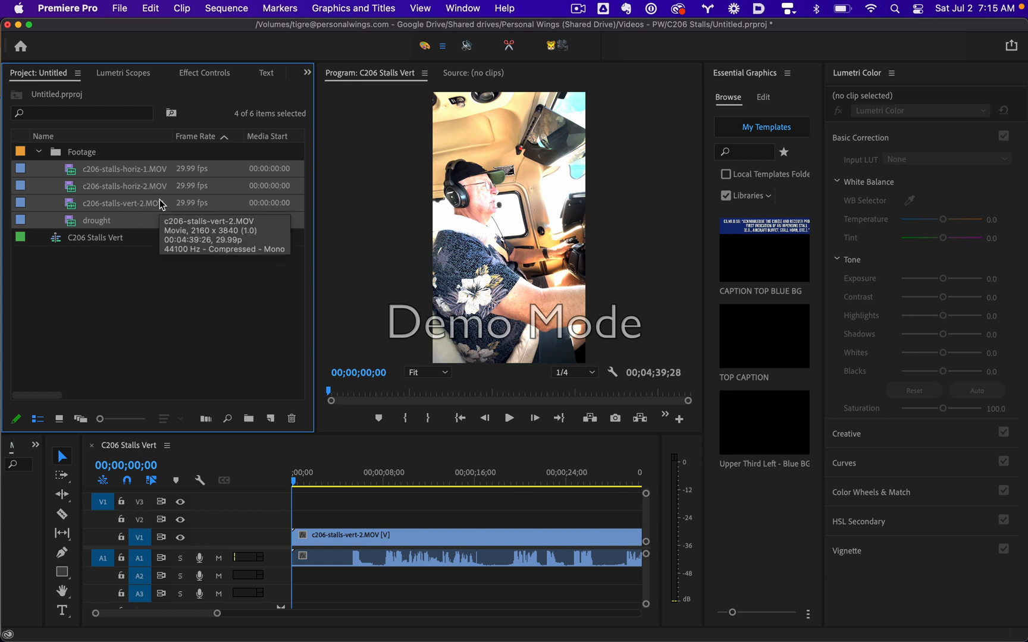
pyautogui.moveTo(153, 195)
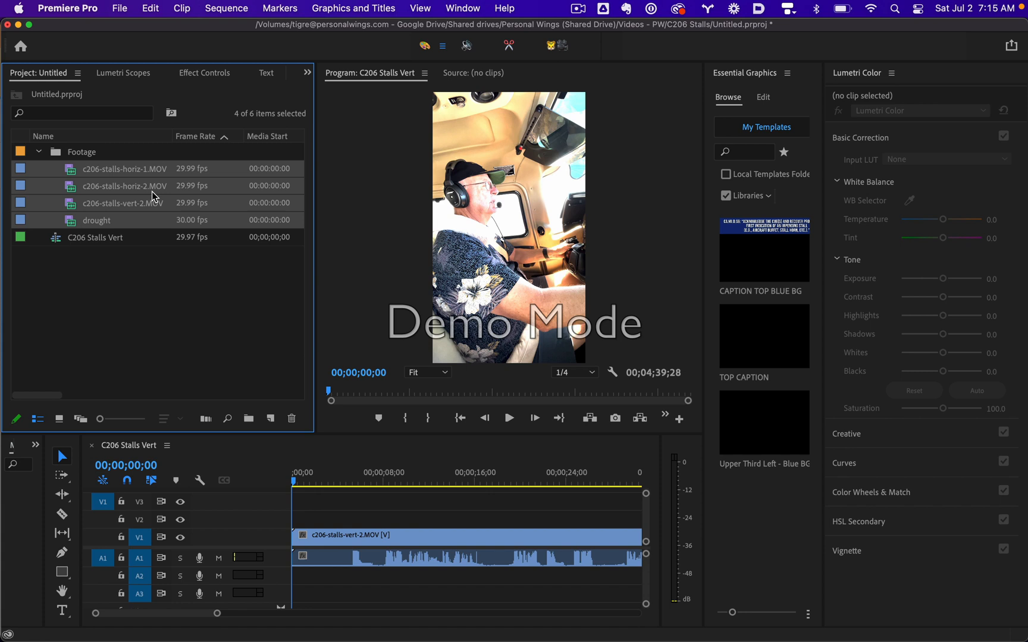
pyautogui.moveTo(400, 269)
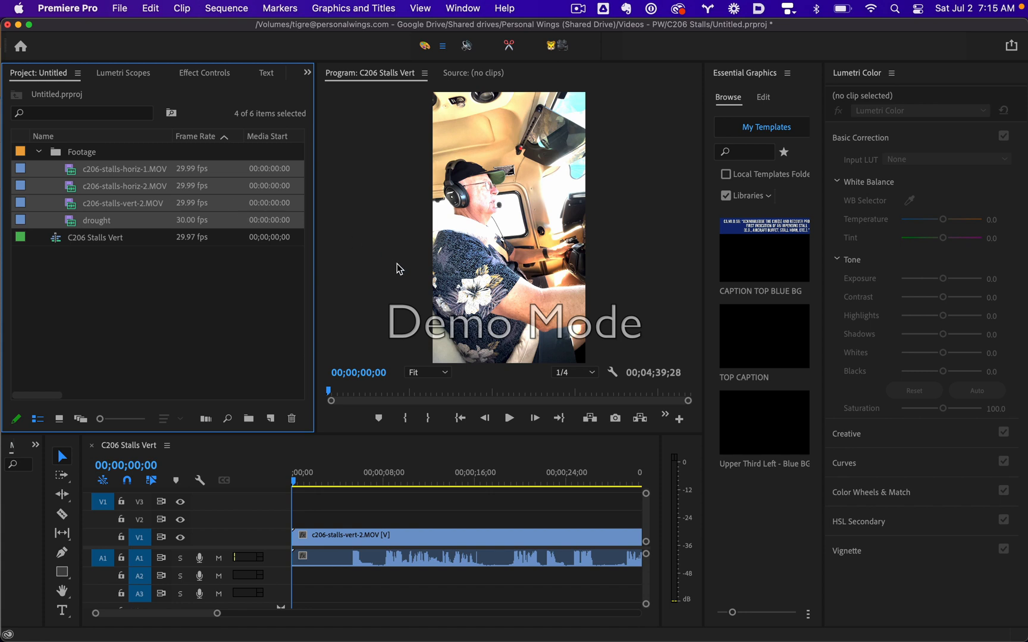
pyautogui.moveTo(392, 220)
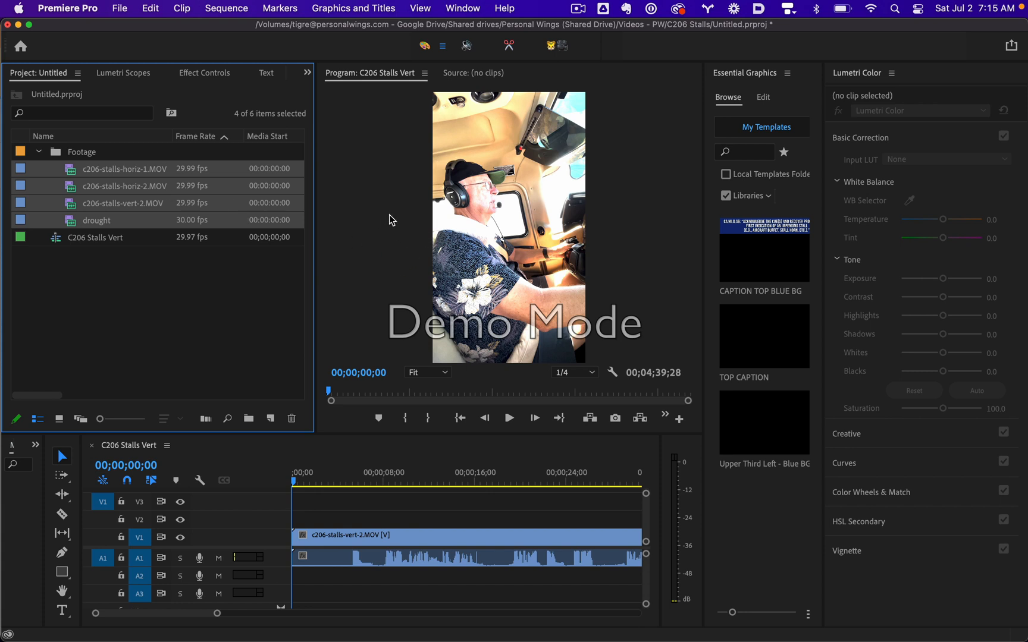
pyautogui.moveTo(420, 217)
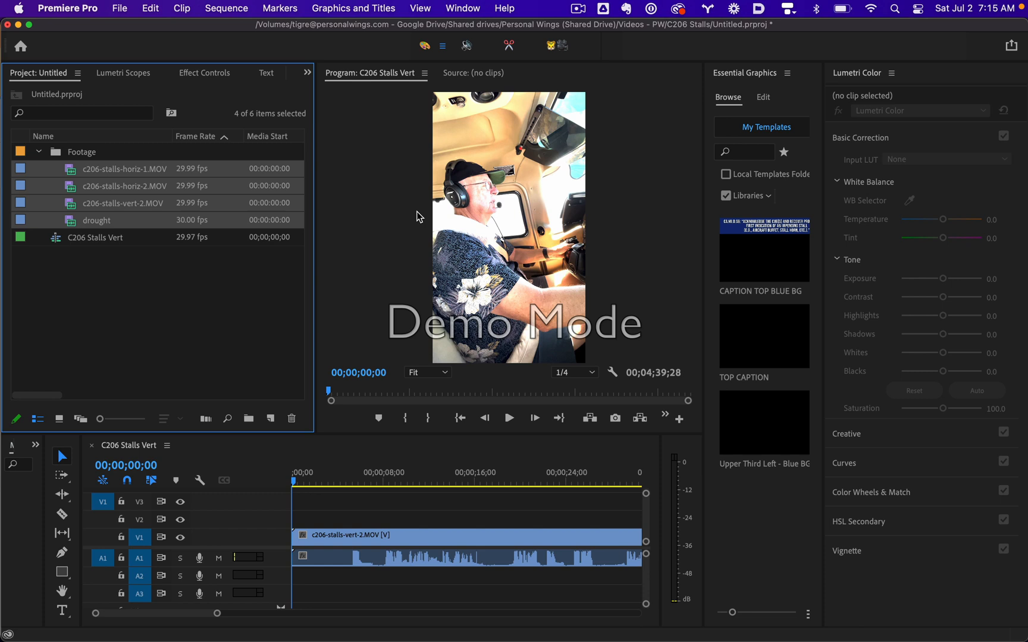
pyautogui.moveTo(479, 362)
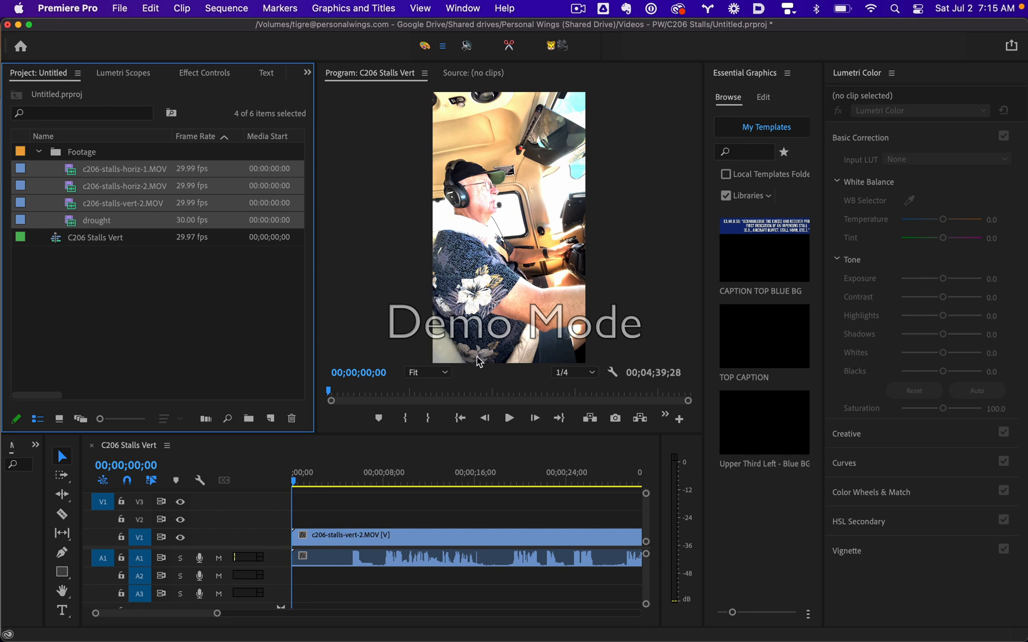
# - View the overexposed footage at 100% magnification in the Program Monitor
pyautogui.click(571, 373)
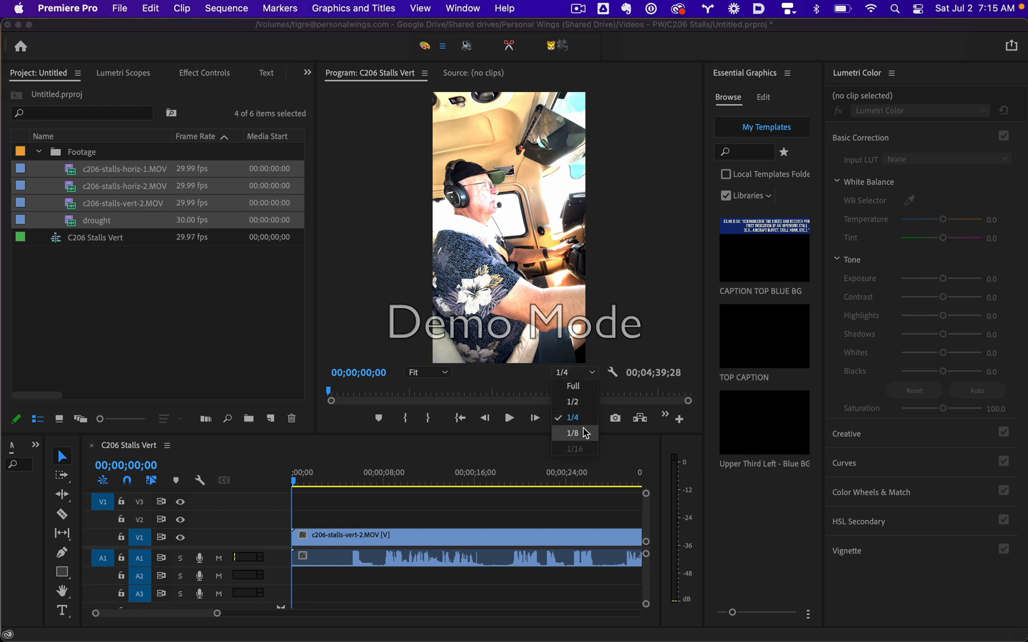
pyautogui.click(424, 373)
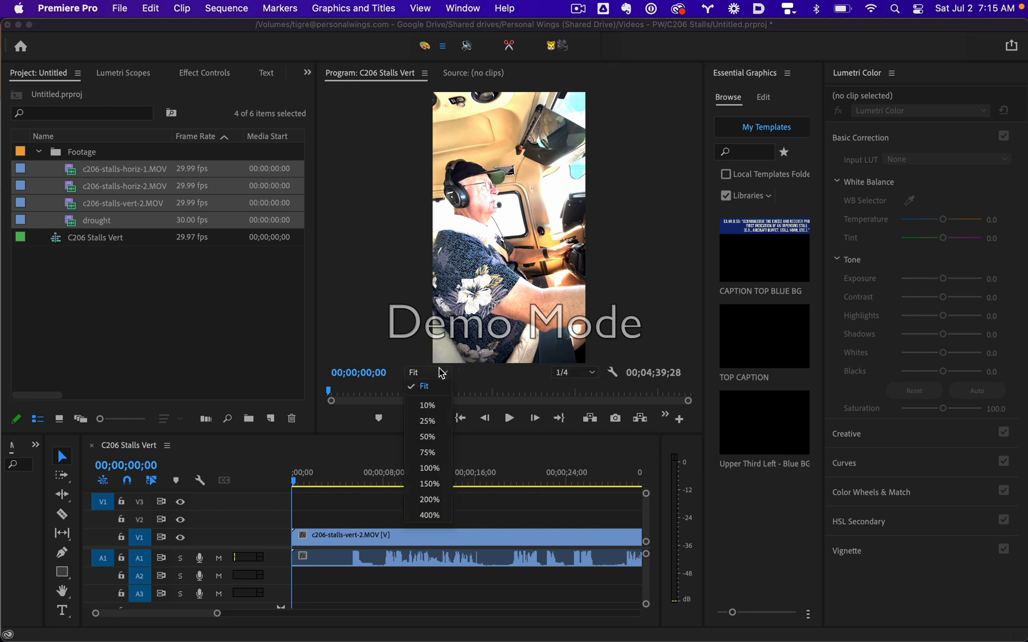
pyautogui.click(428, 467)
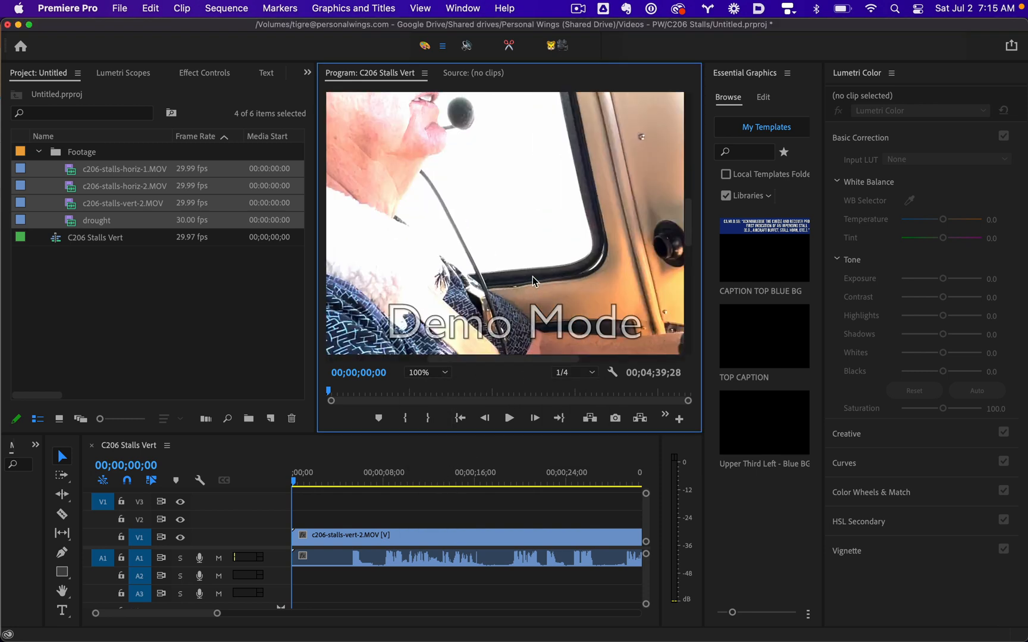
pyautogui.moveTo(521, 172)
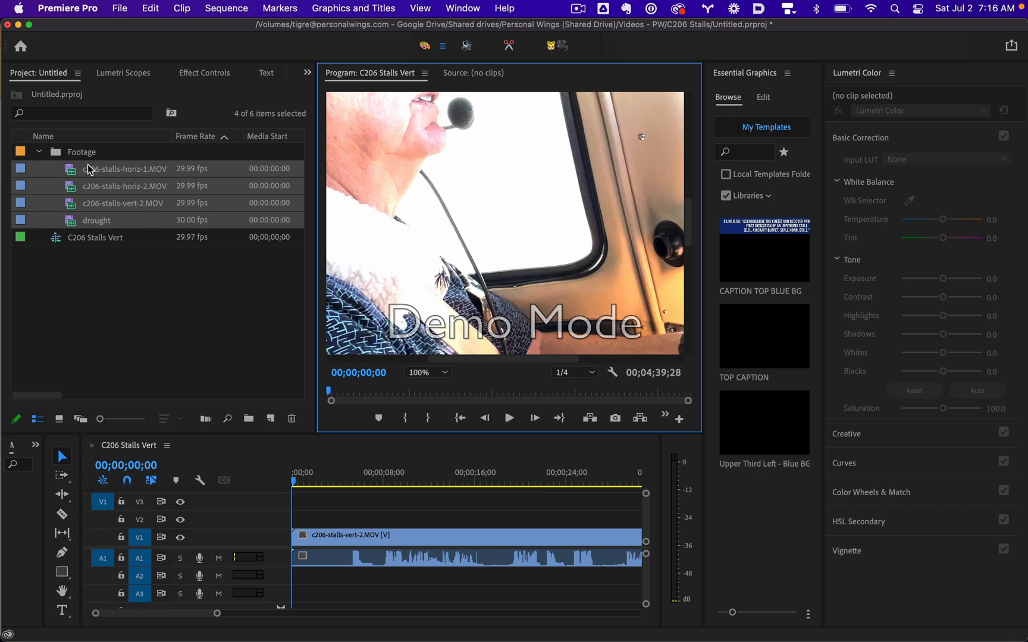
pyautogui.moveTo(100, 173)
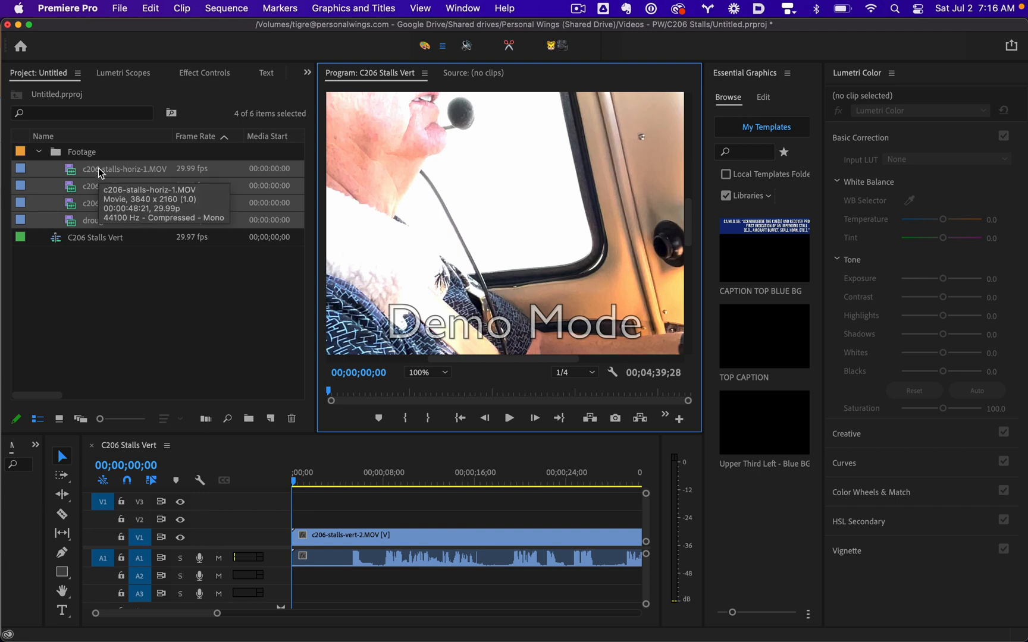
pyautogui.moveTo(868, 75)
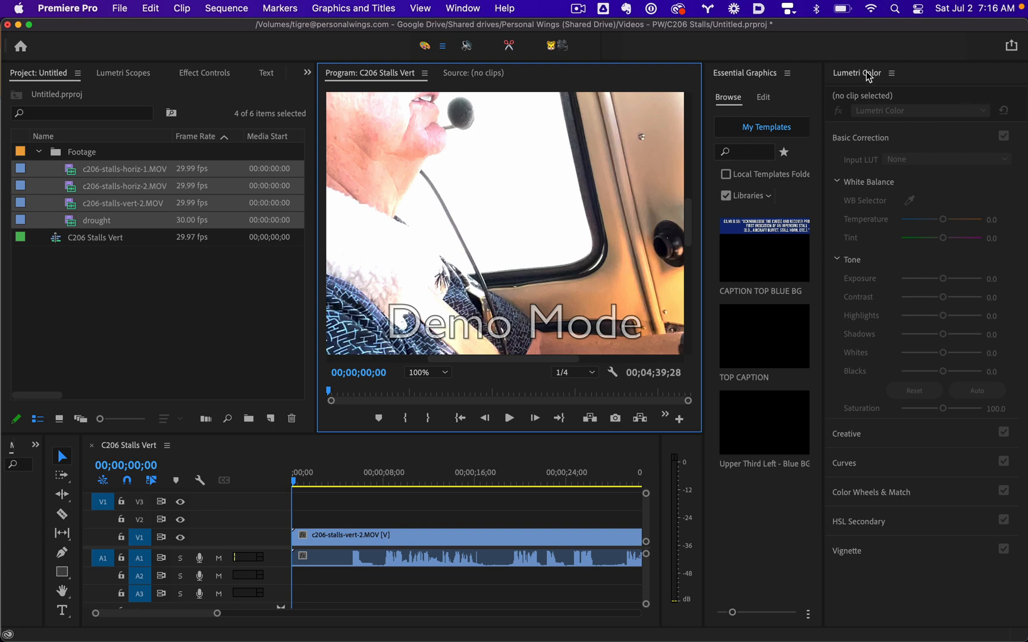
pyautogui.moveTo(163, 195)
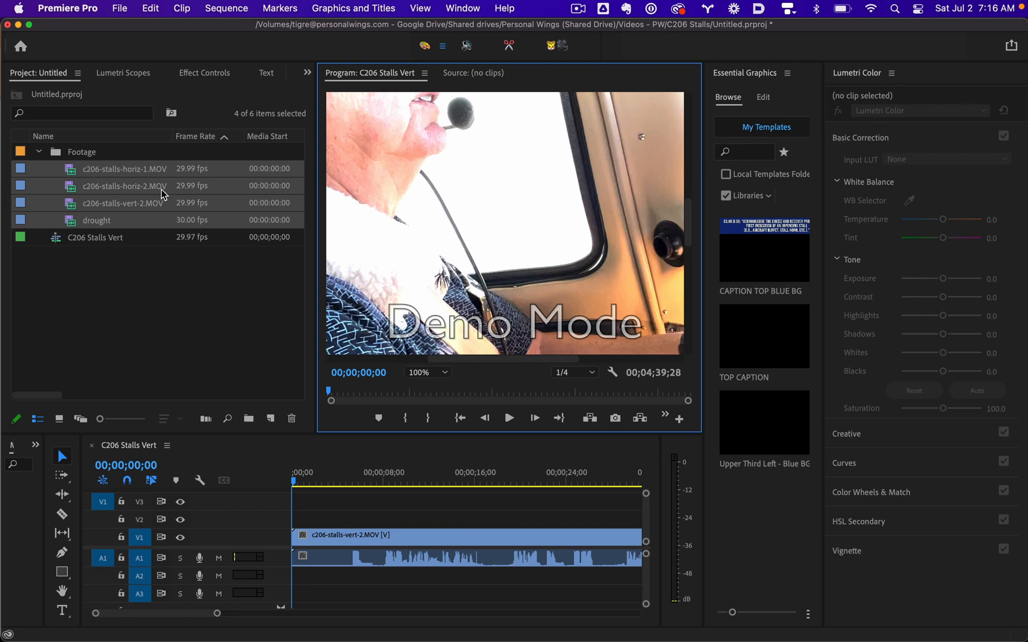
pyautogui.moveTo(116, 199)
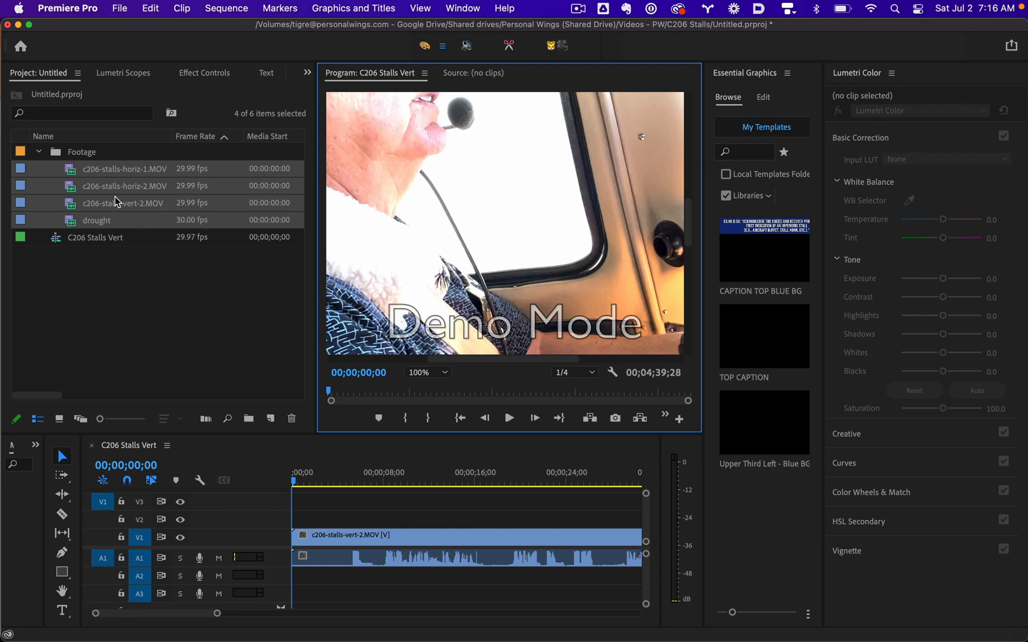
# - Bring up Modify > Interpret Footage for the selected clips in the Footage bin
pyautogui.rightClick(123, 203)
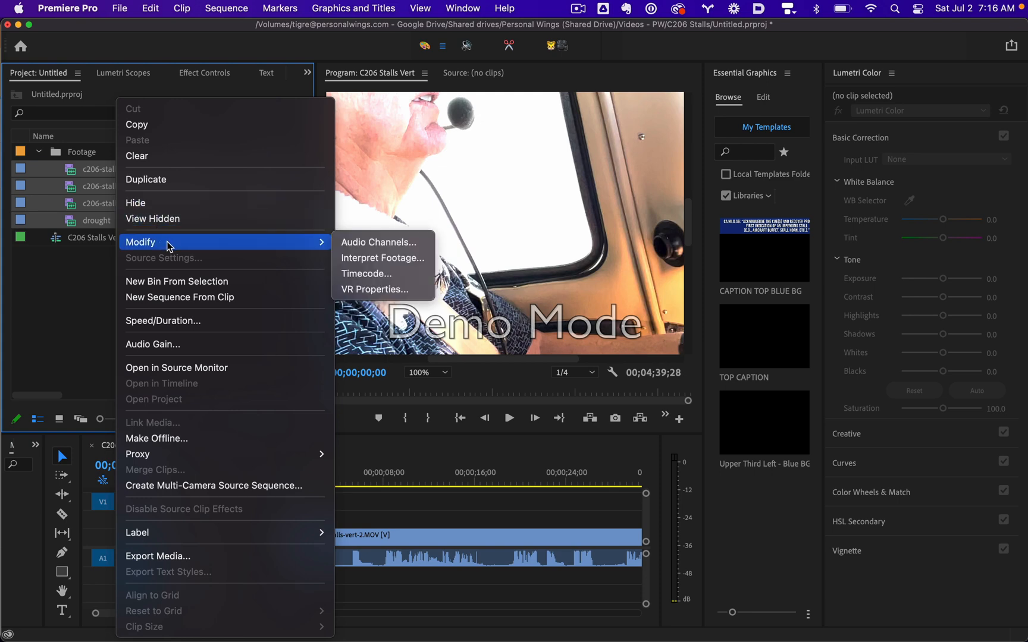
pyautogui.moveTo(382, 259)
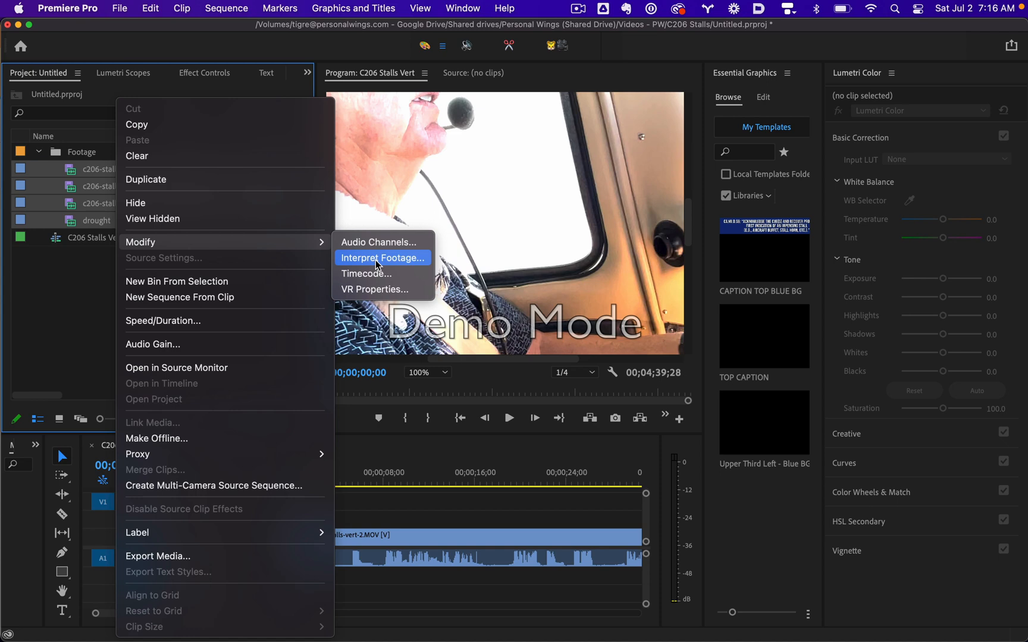
pyautogui.click(382, 258)
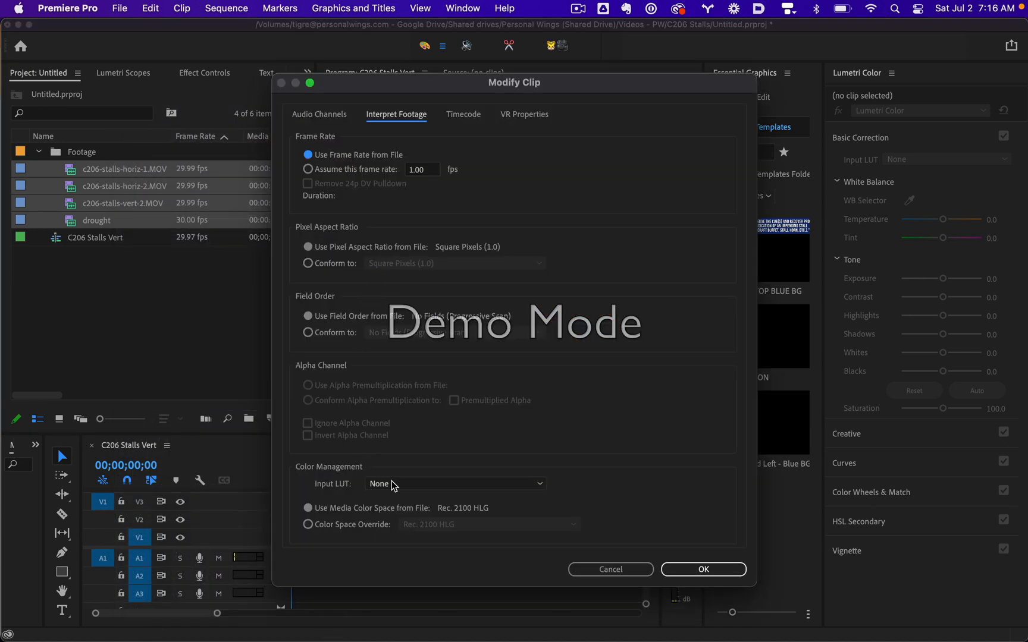
# - Apply a Rec. 2020 Color Space Override to all four clips
pyautogui.click(307, 524)
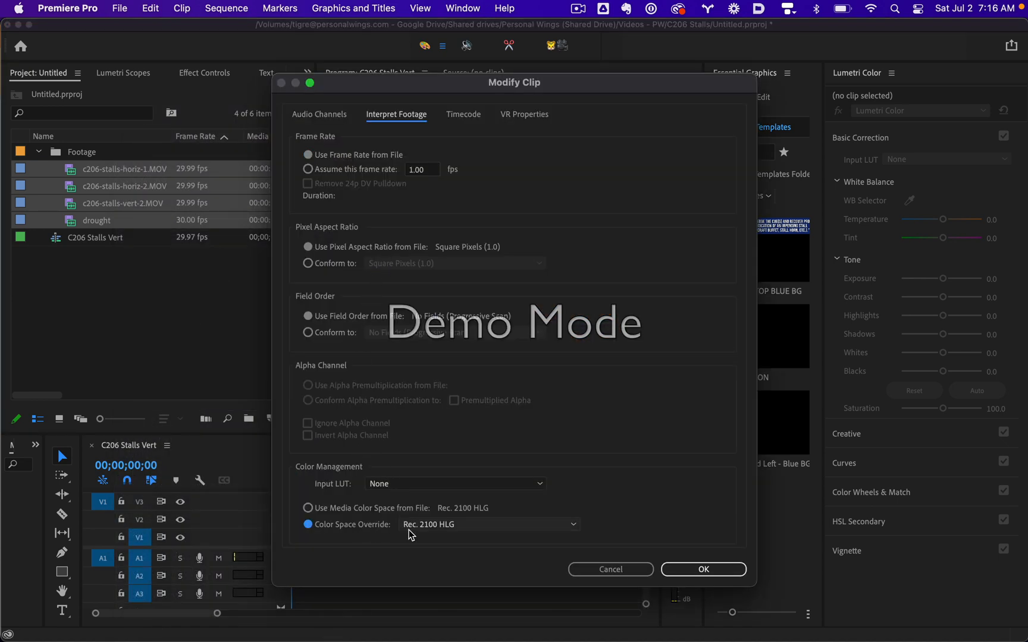
pyautogui.click(489, 523)
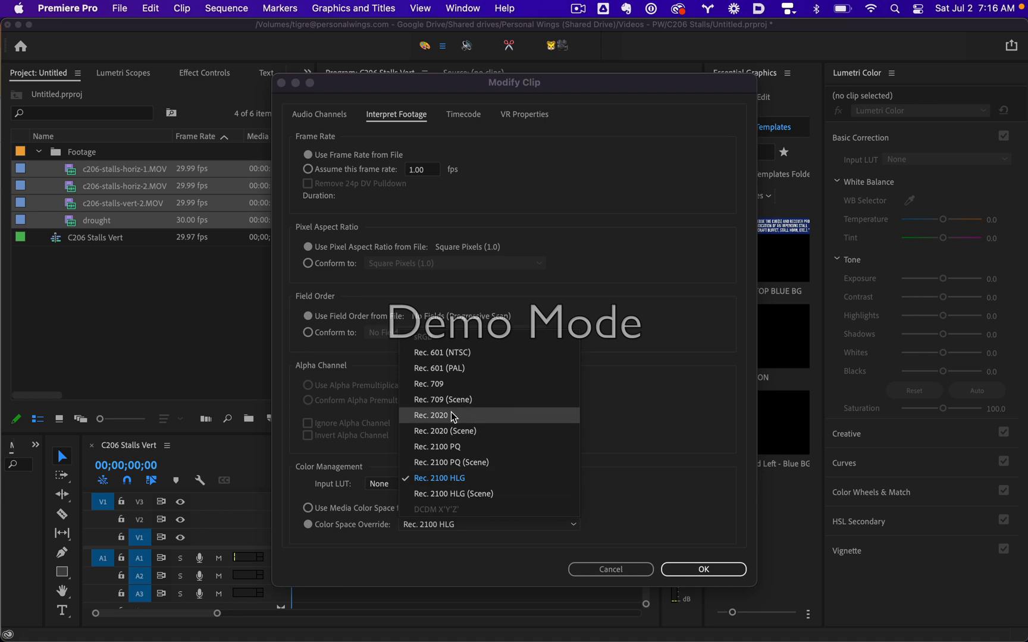
pyautogui.click(431, 415)
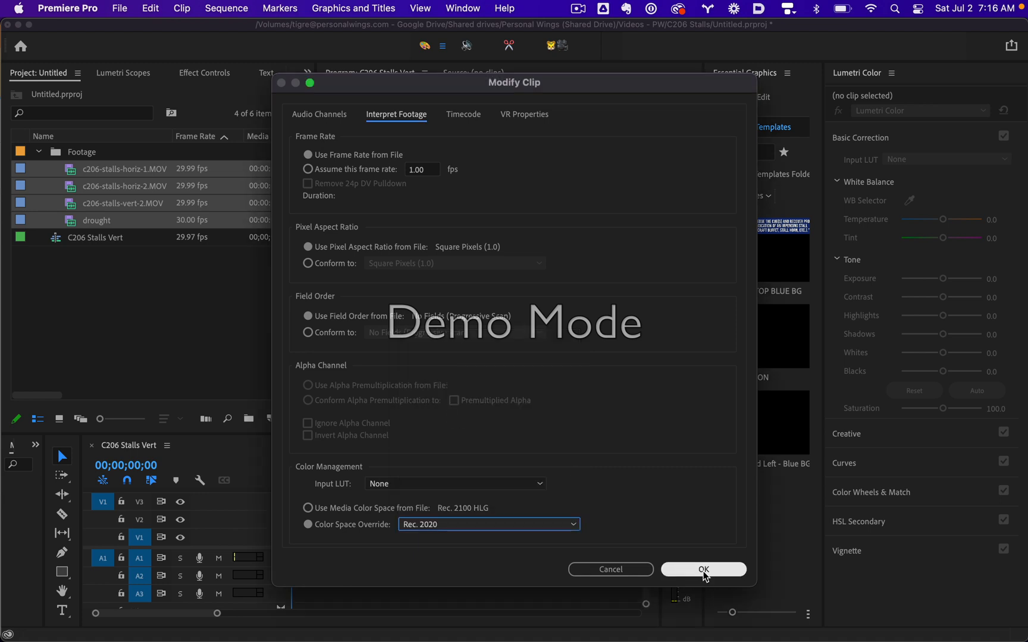
pyautogui.click(703, 569)
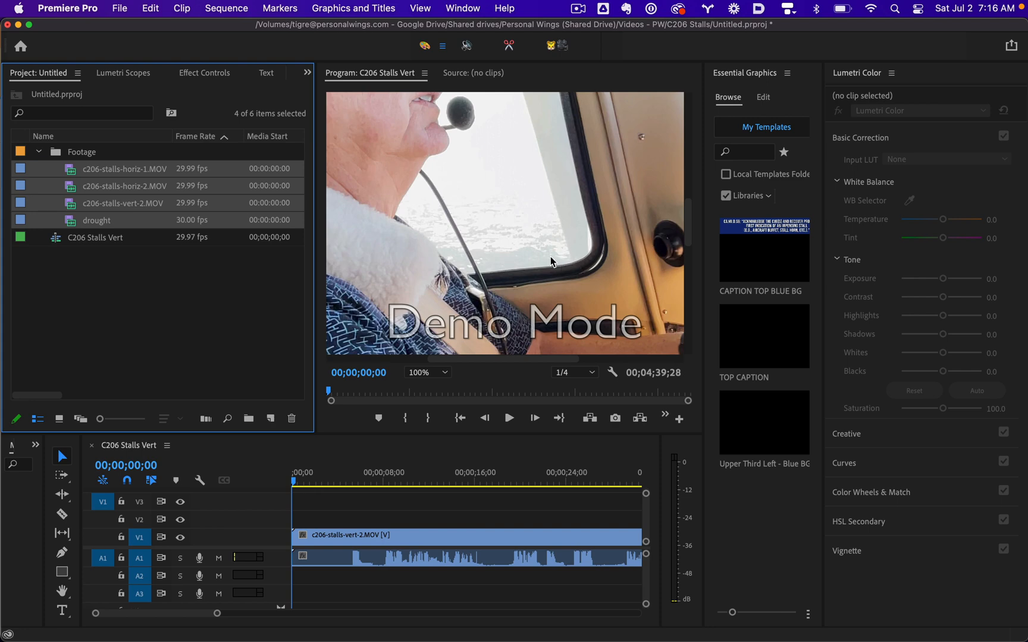
pyautogui.moveTo(598, 265)
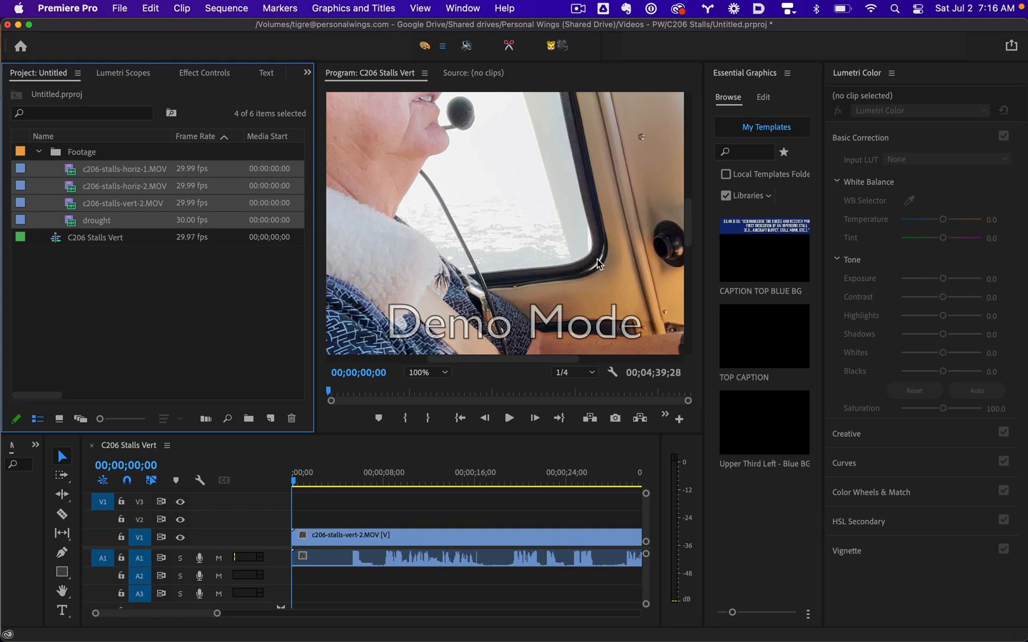
pyautogui.moveTo(453, 382)
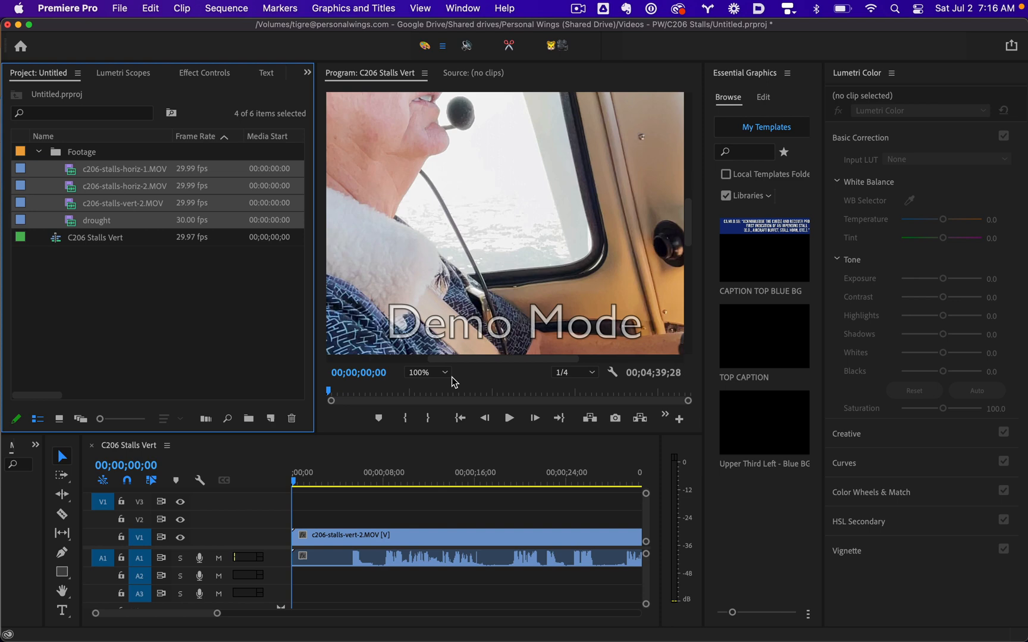
# - Fit the whole vertical frame of the corrected footage back in the Program Monitor
pyautogui.click(427, 372)
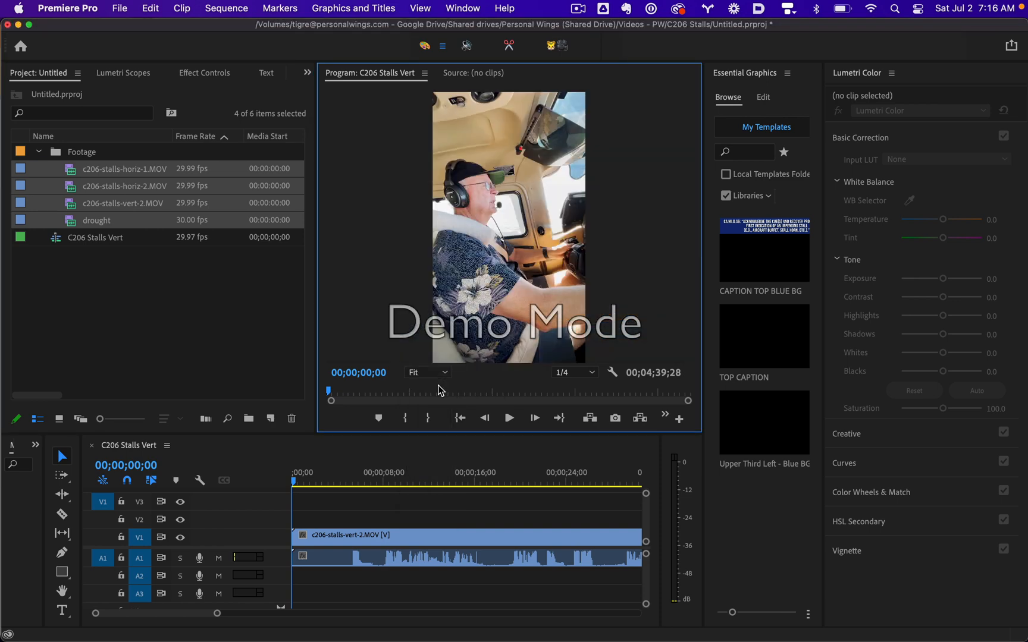
pyautogui.moveTo(550, 254)
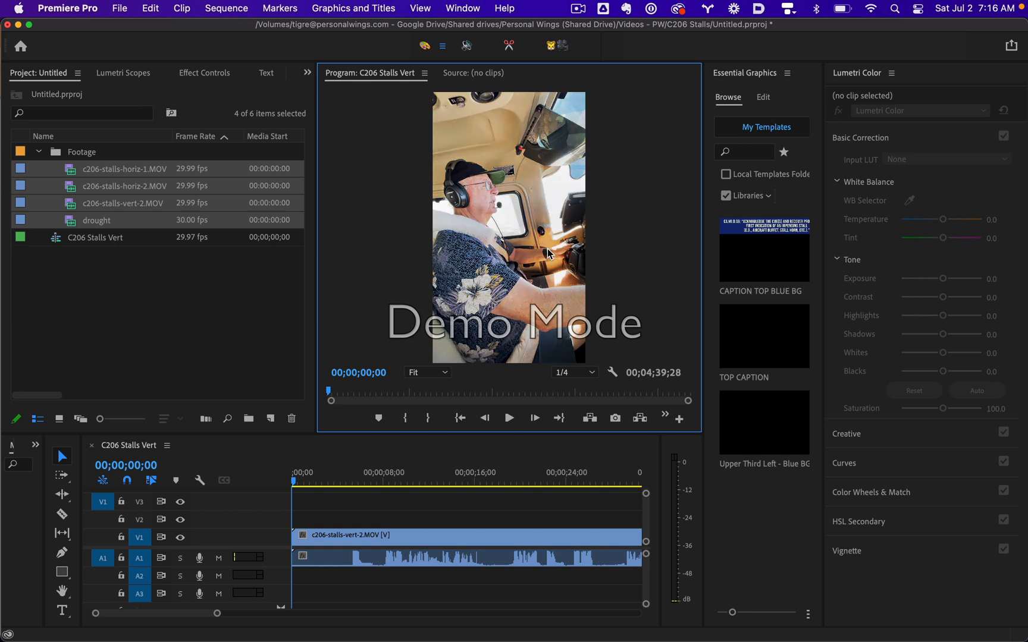
pyautogui.moveTo(551, 198)
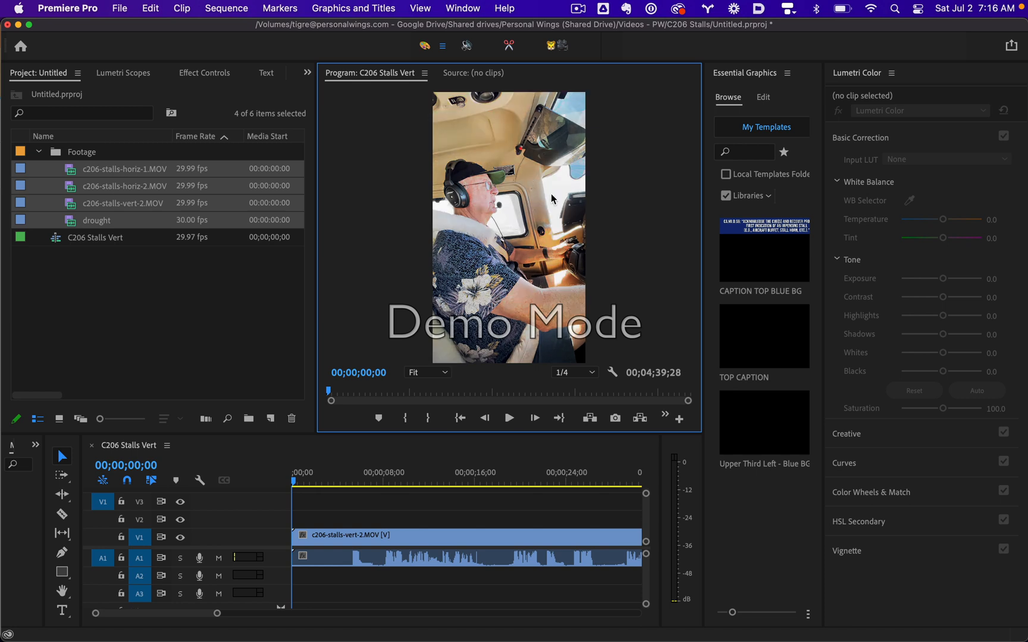
pyautogui.moveTo(477, 244)
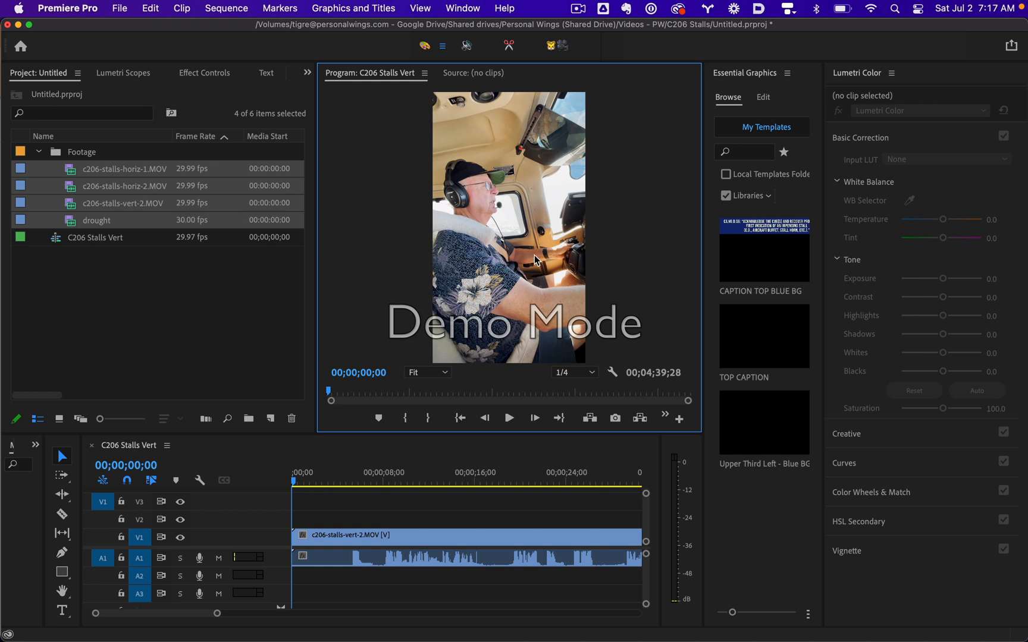
pyautogui.moveTo(928, 292)
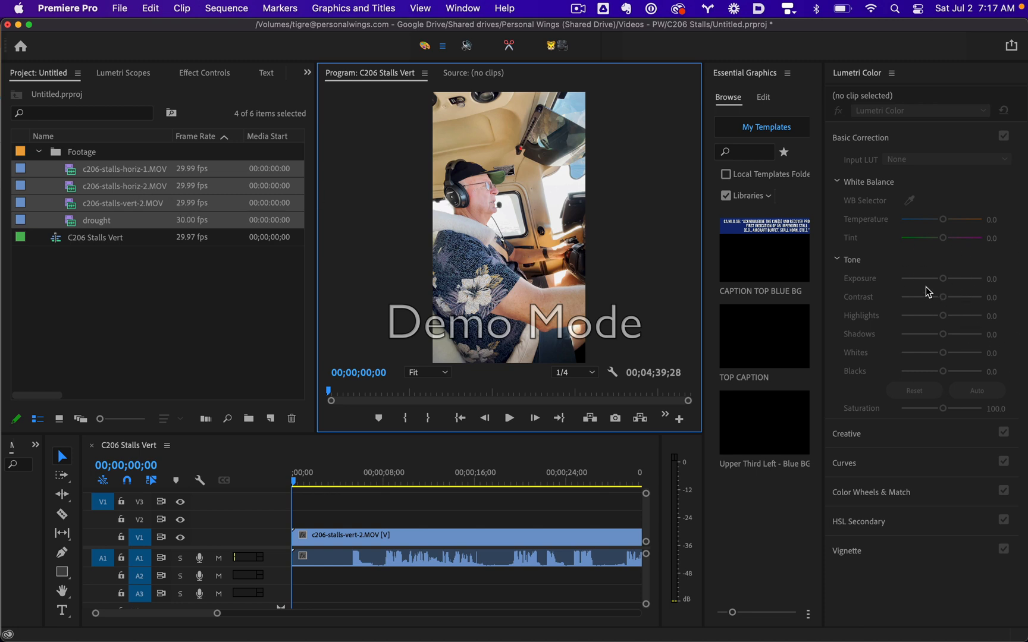
pyautogui.moveTo(151, 217)
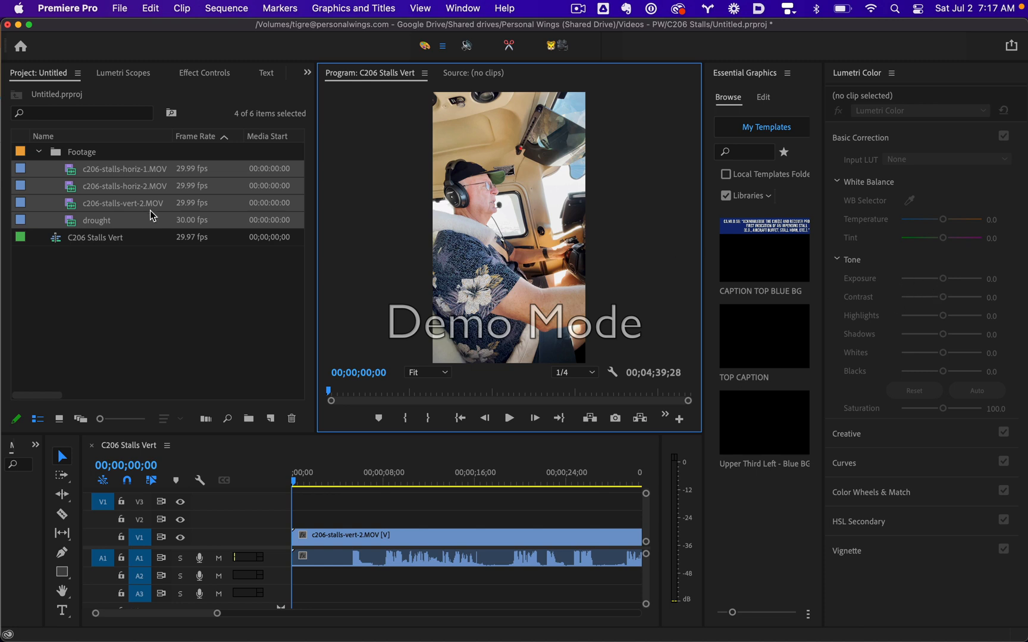